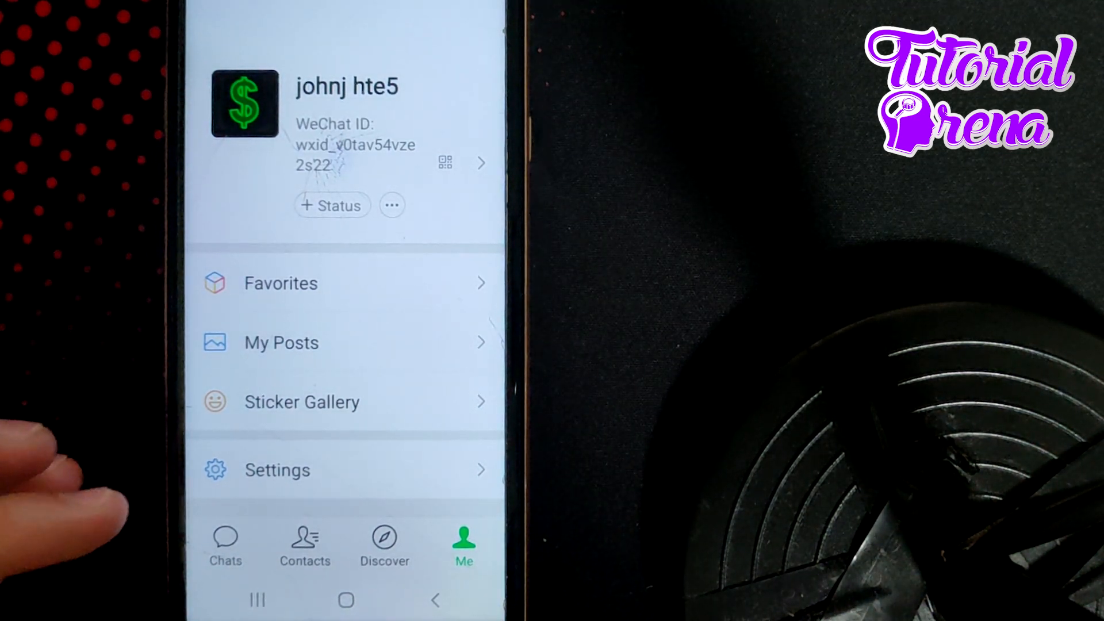
# Go through Settings and Account Security to reach the Emergency Contacts page
pyautogui.click(276, 470)
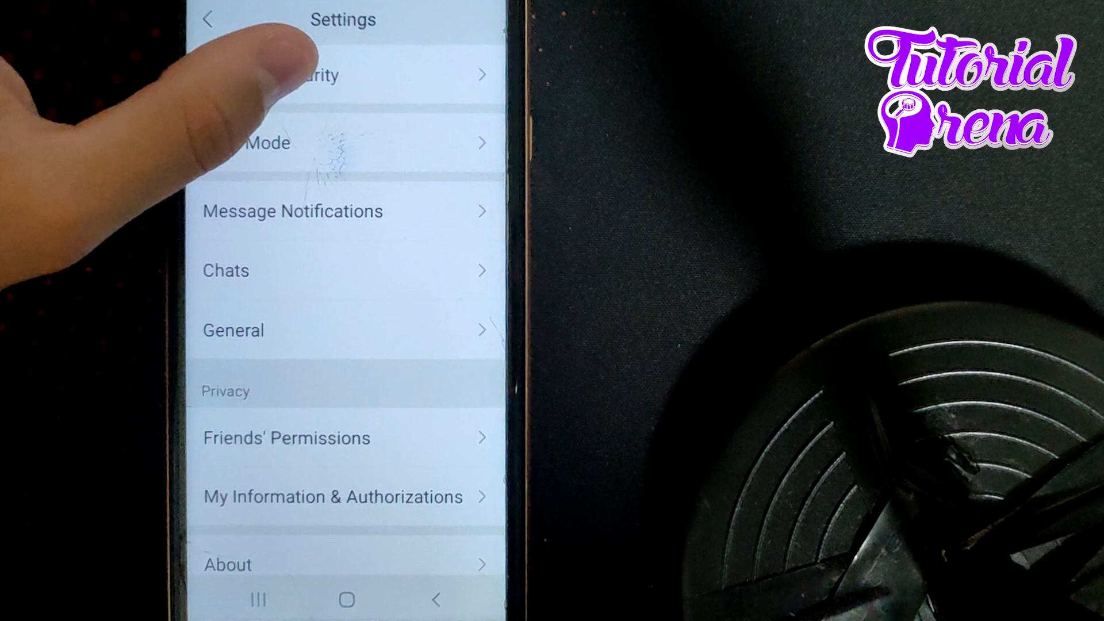
pyautogui.click(317, 74)
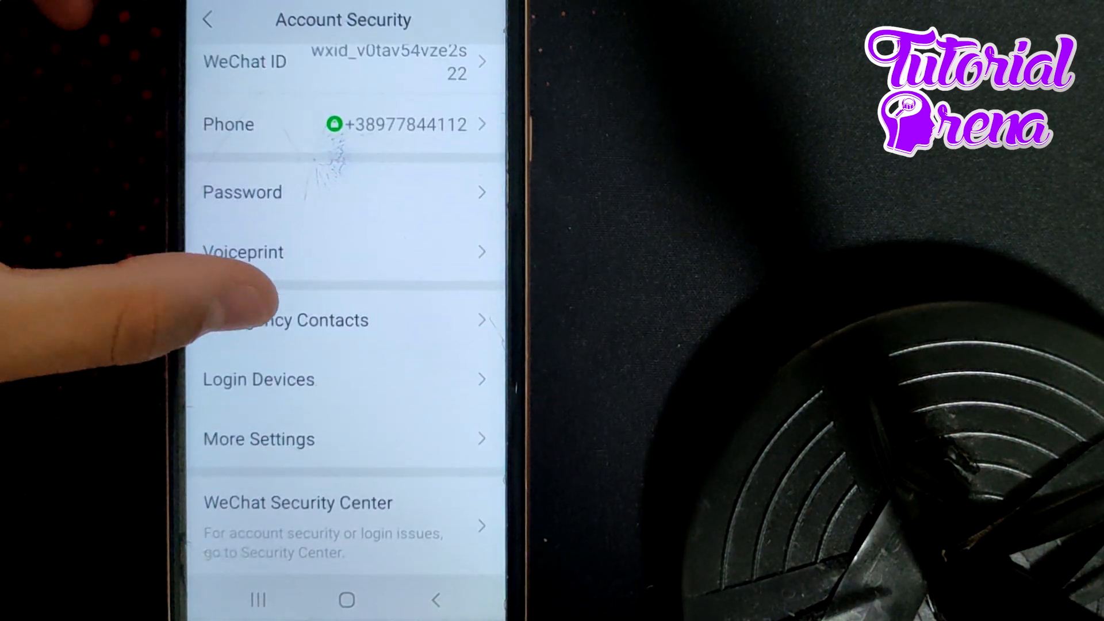
pyautogui.click(303, 319)
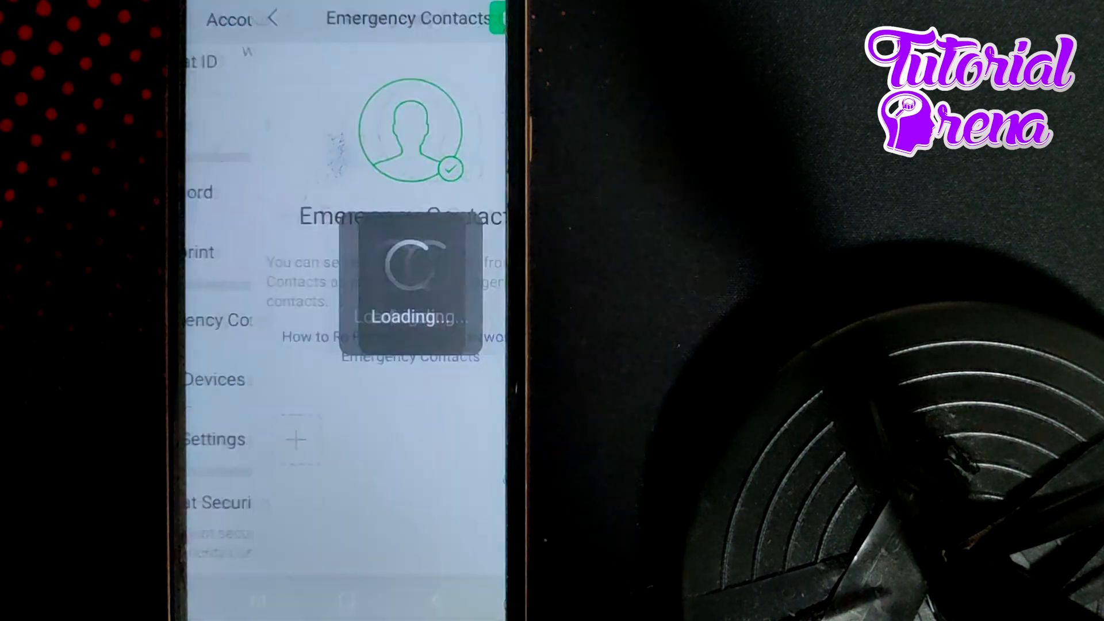